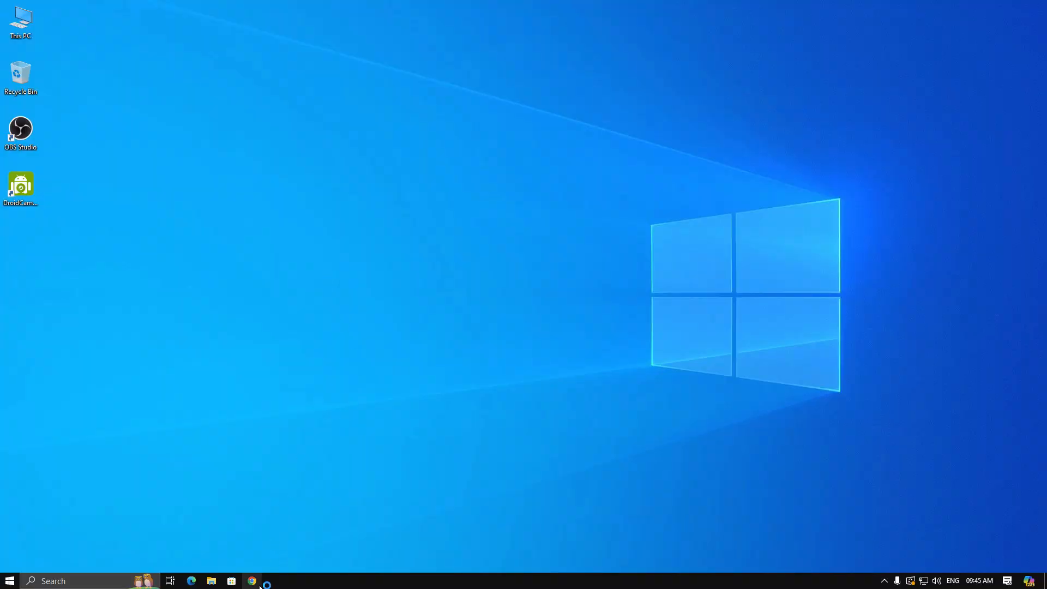
Step: Launch Chrome on monkey.app and grant camera and microphone access
{"action": "left_click", "coordinate": [252, 580]}
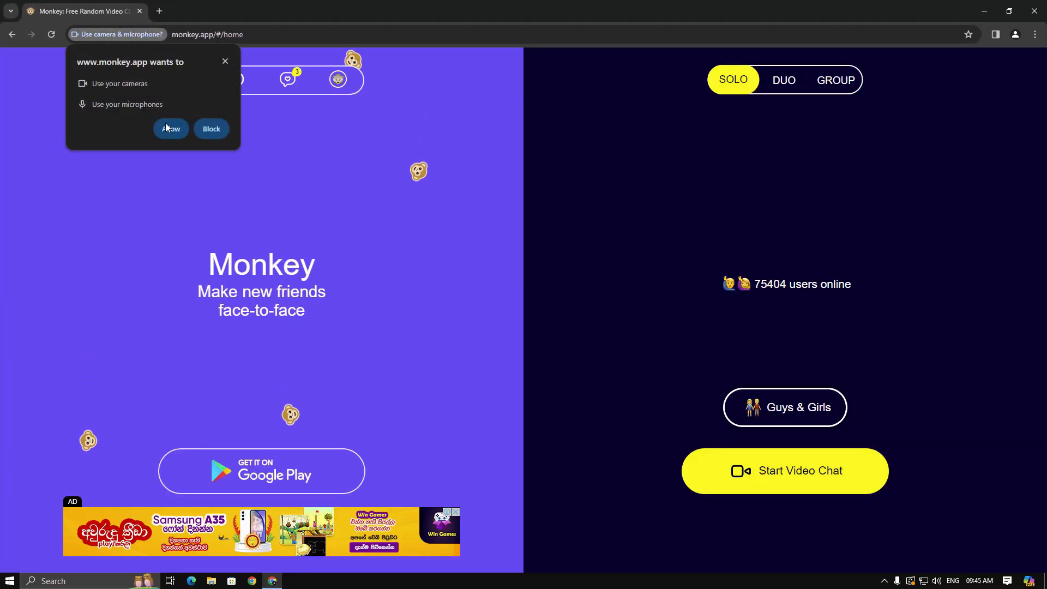
{"action": "left_click", "coordinate": [169, 128]}
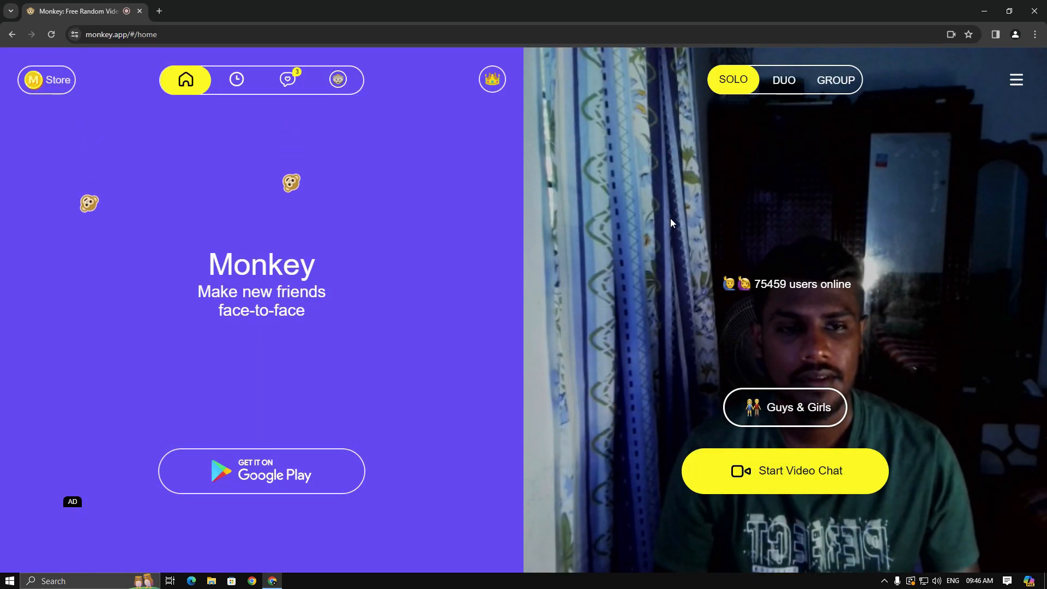
{"action": "mouse_move", "coordinate": [175, 7]}
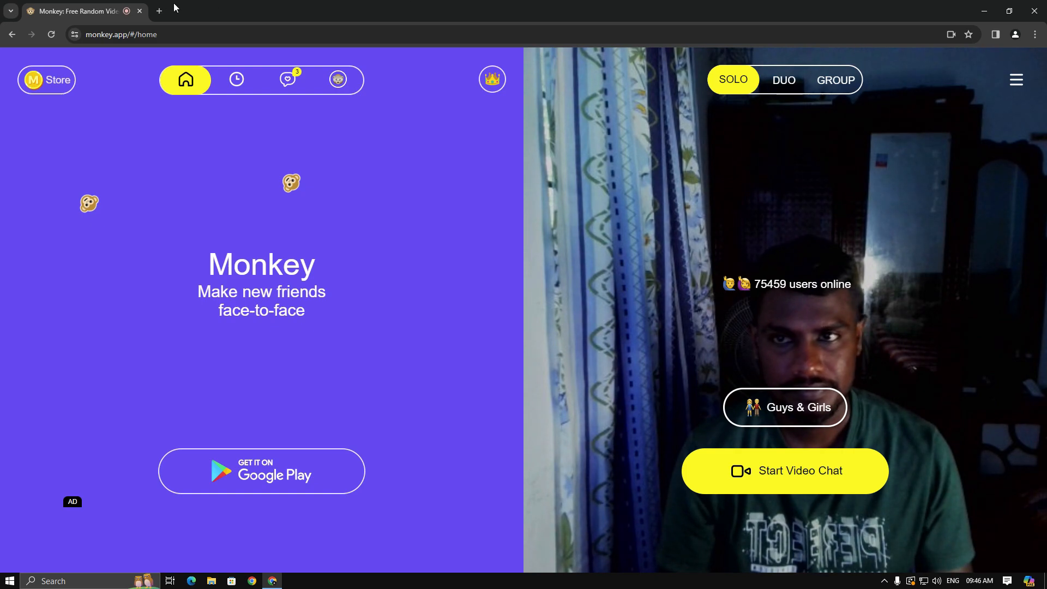
Step: Find 'camera' in Chrome settings and expand the list of available cameras
{"action": "left_click", "coordinate": [1037, 34]}
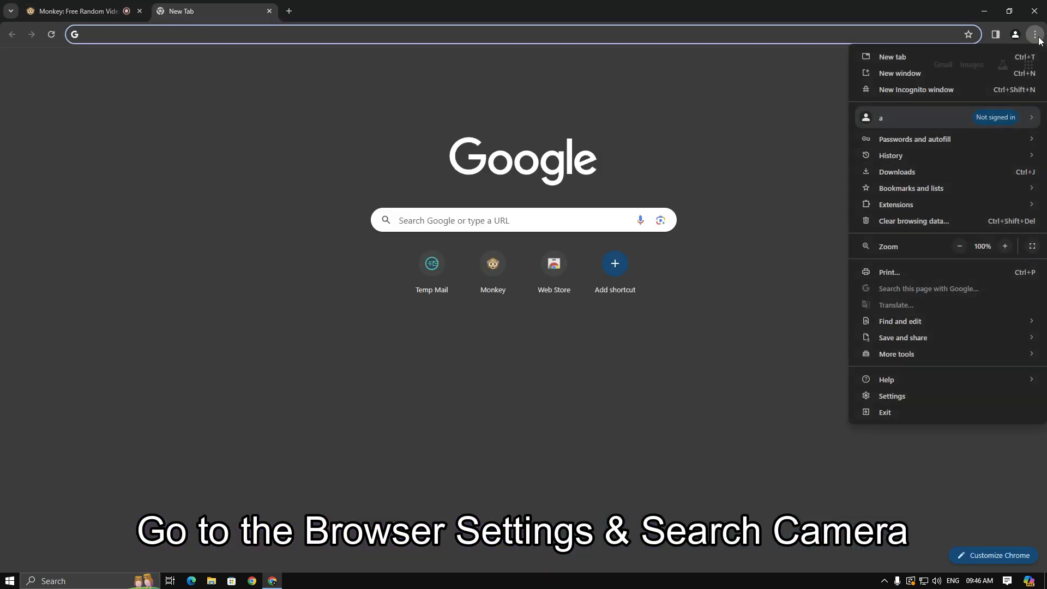
{"action": "left_click", "coordinate": [891, 395]}
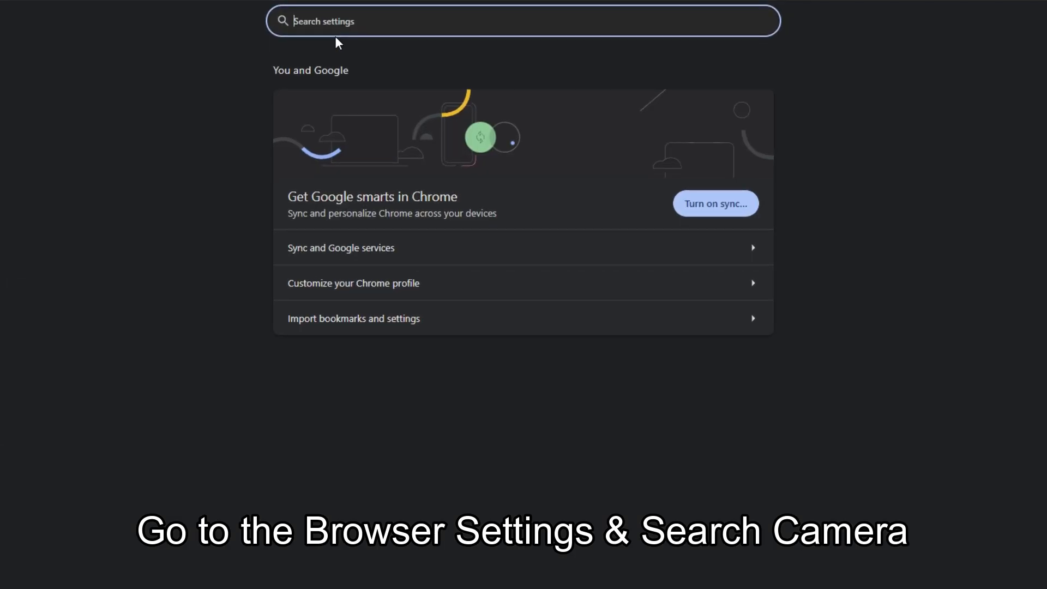
{"action": "type", "text": "camera"}
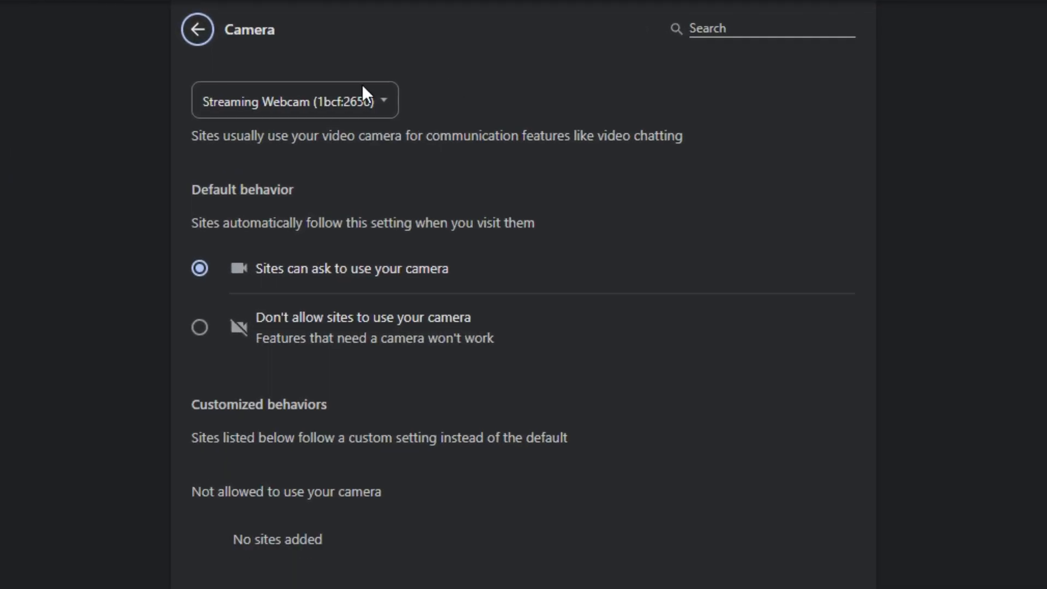
{"action": "left_click", "coordinate": [294, 101]}
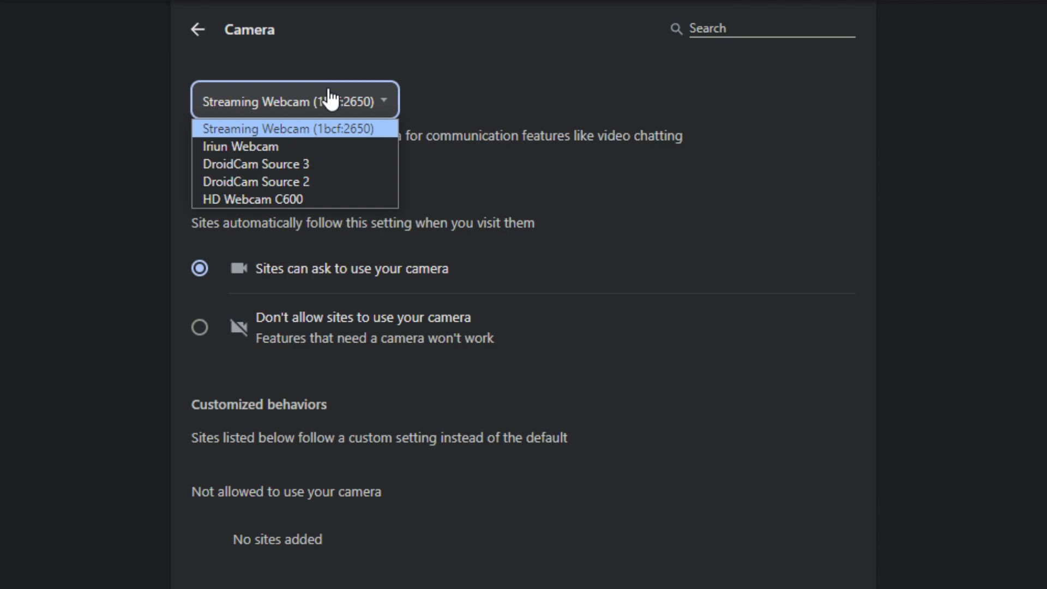
{"action": "mouse_move", "coordinate": [328, 139]}
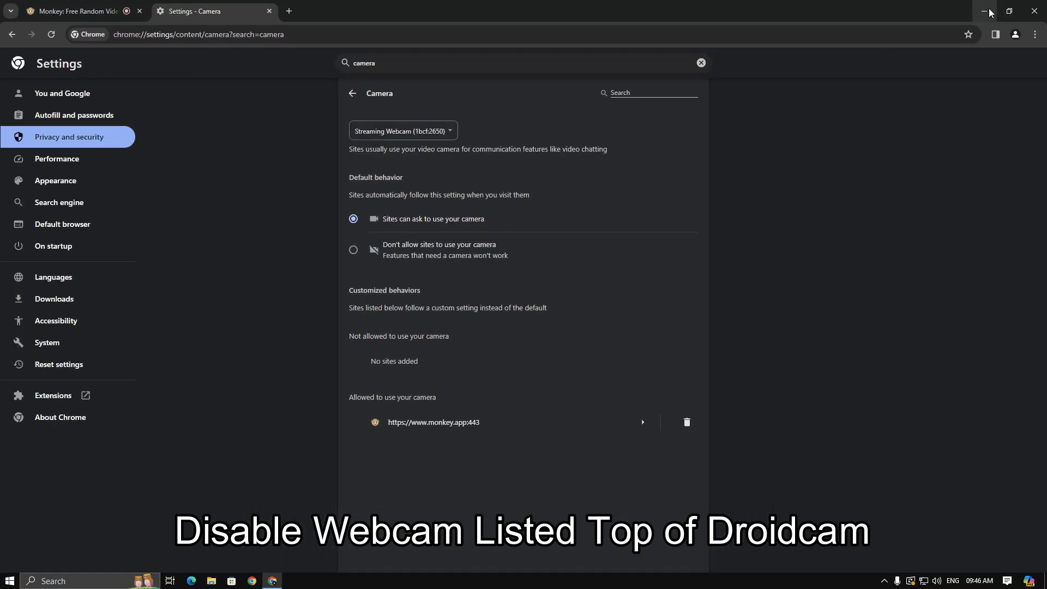
Step: Disable the Iriun Webcam from Cameras in Computer Management's Device Manager
{"action": "left_click", "coordinate": [989, 12]}
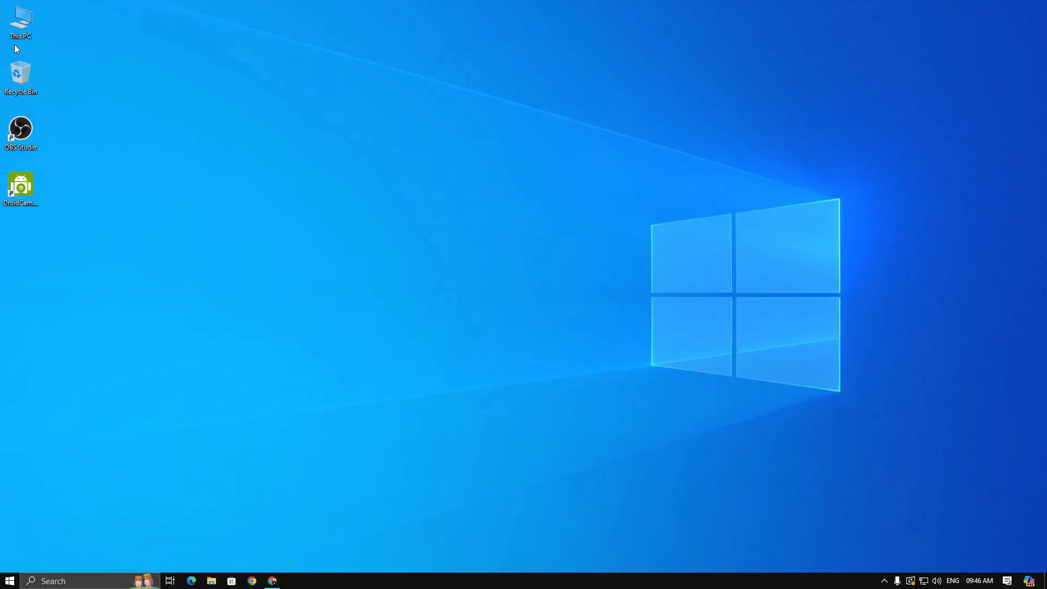
{"action": "left_click", "coordinate": [20, 20]}
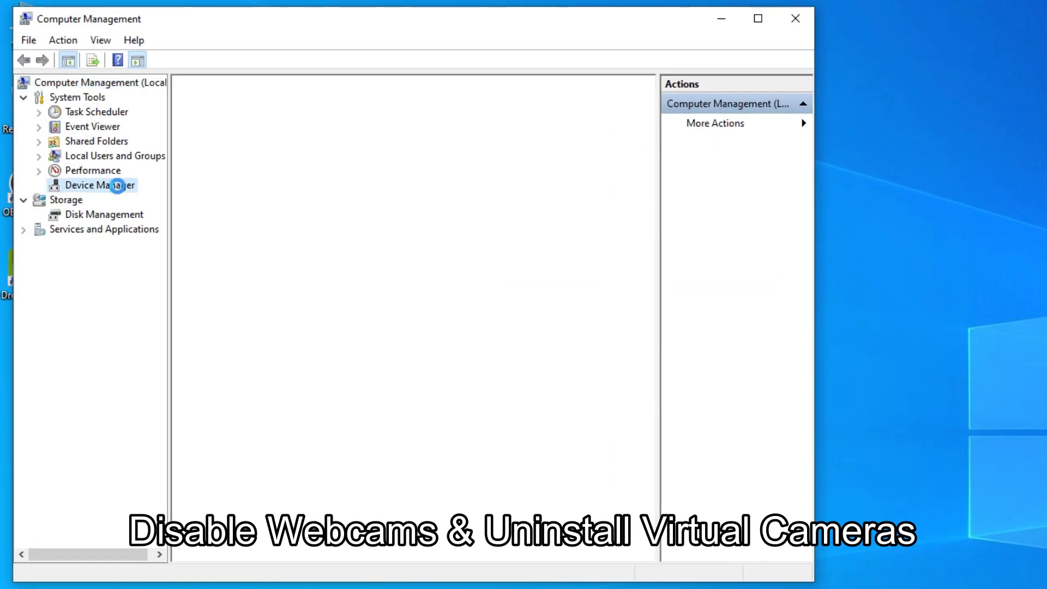
{"action": "left_click", "coordinate": [100, 185]}
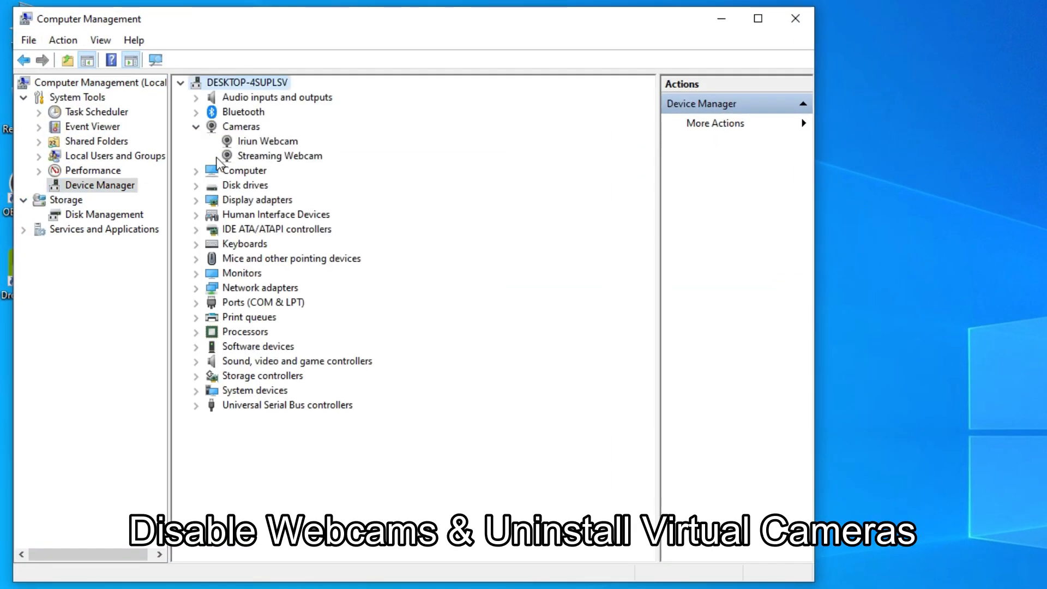
{"action": "right_click", "coordinate": [279, 156]}
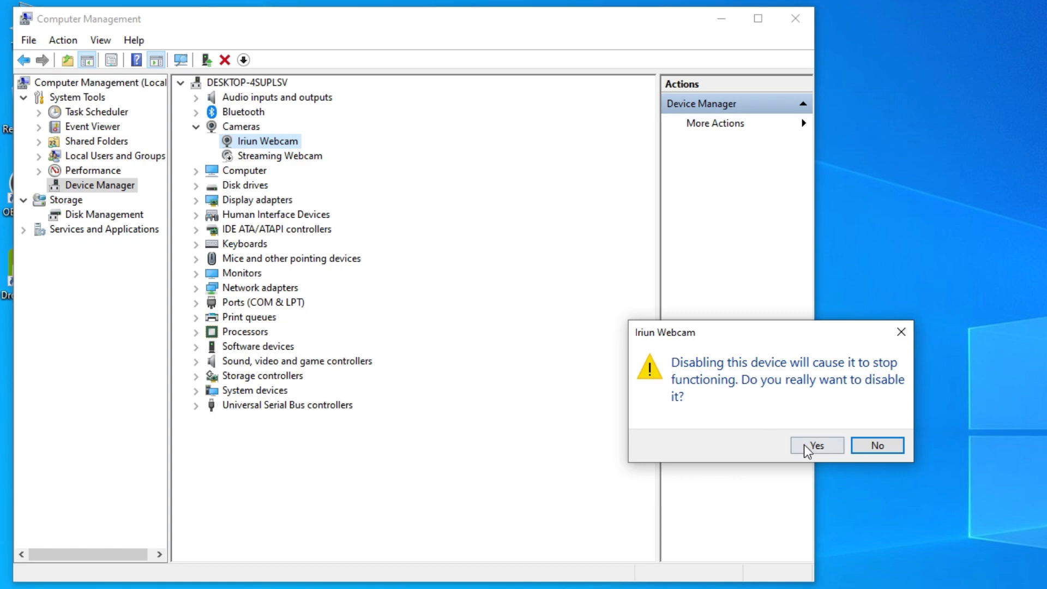
{"action": "left_click", "coordinate": [815, 445]}
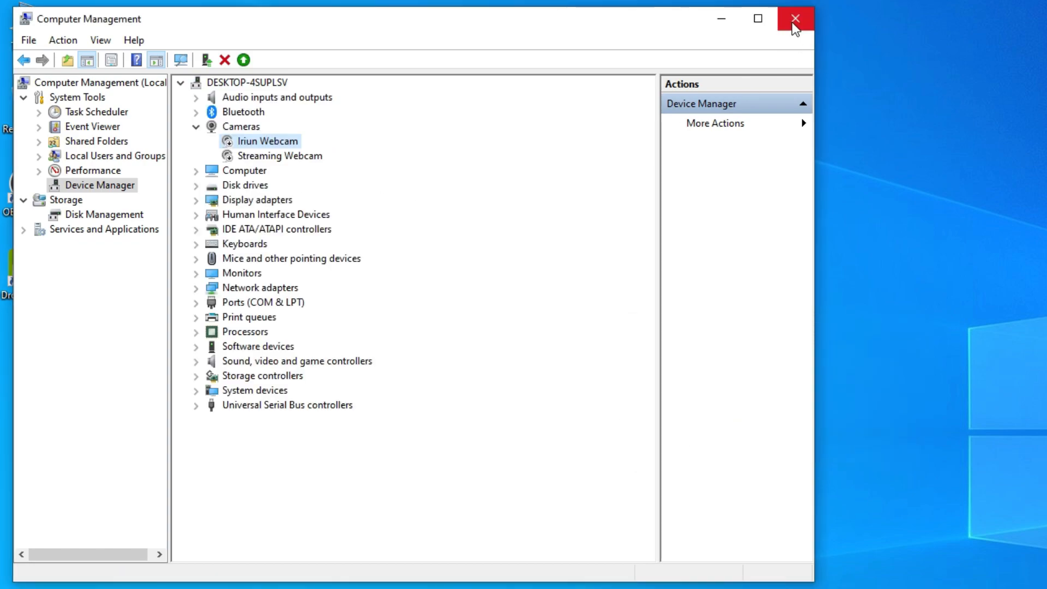
Step: Close Computer Management and check DroidCam Source 3 is the current Chrome camera
{"action": "left_click", "coordinate": [794, 18]}
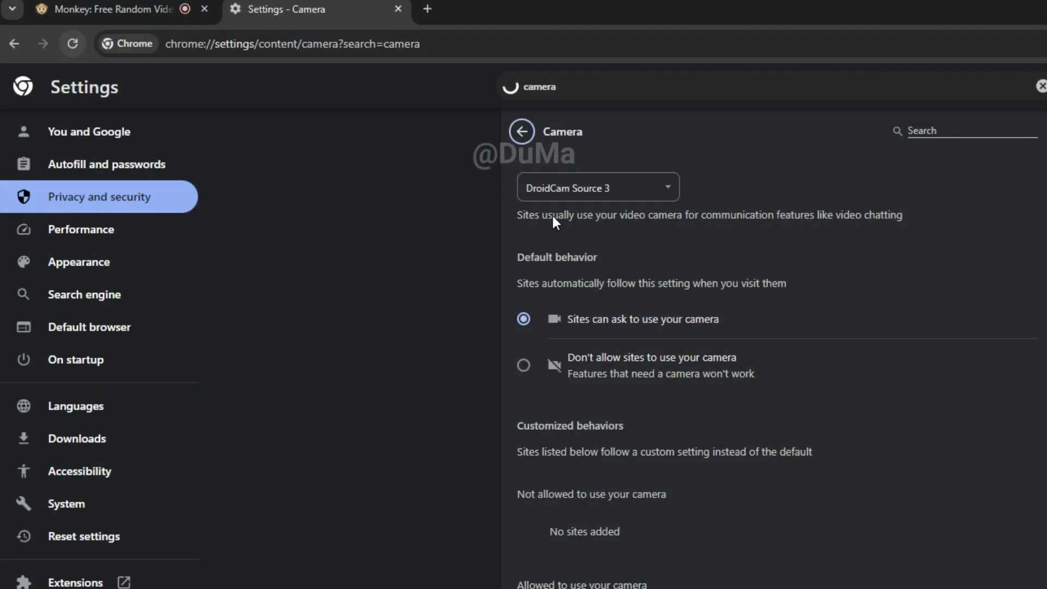
{"action": "left_click", "coordinate": [598, 187]}
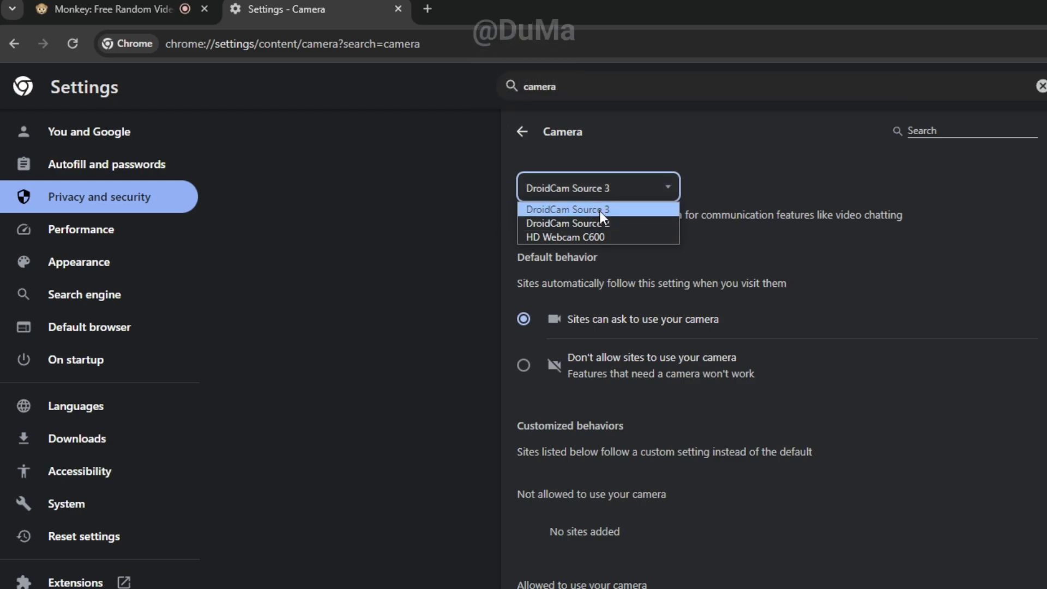
{"action": "mouse_move", "coordinate": [565, 237]}
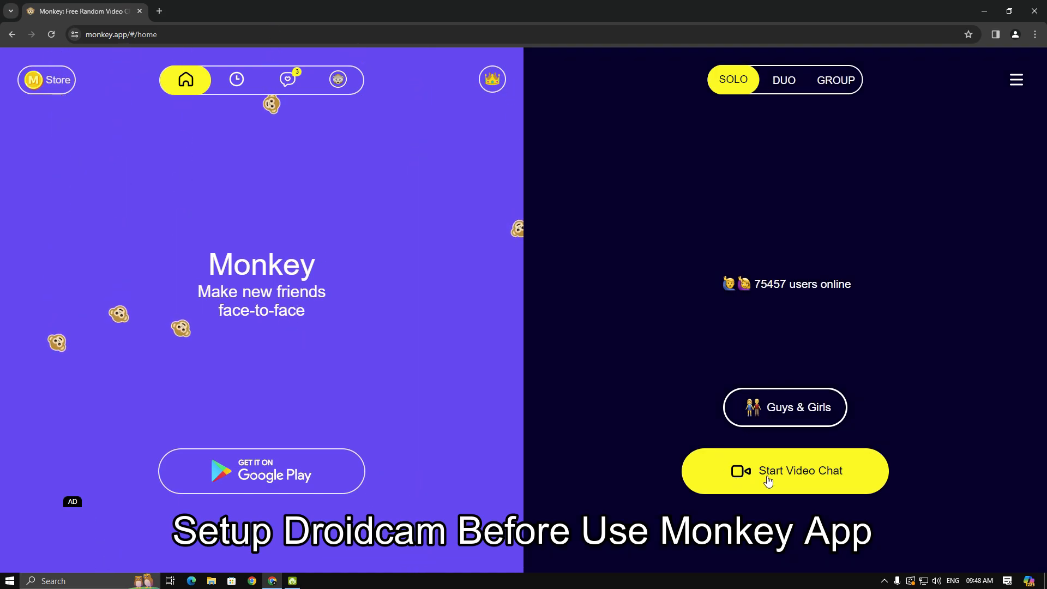
Step: Start a Monkey video chat with the DroidCam feed, then cancel back home
{"action": "left_click", "coordinate": [785, 471]}
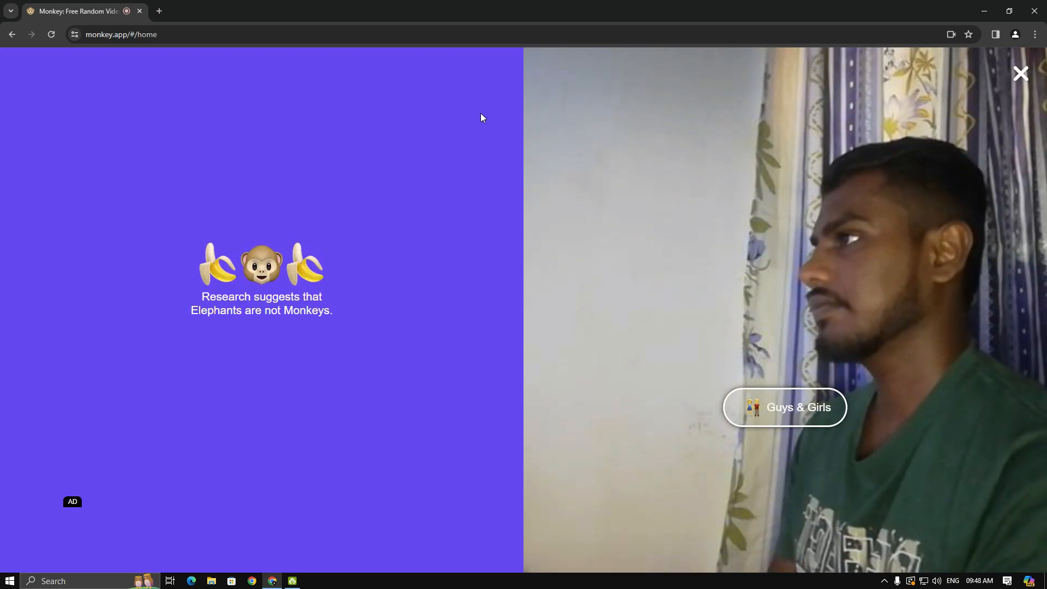
{"action": "left_click", "coordinate": [1020, 73]}
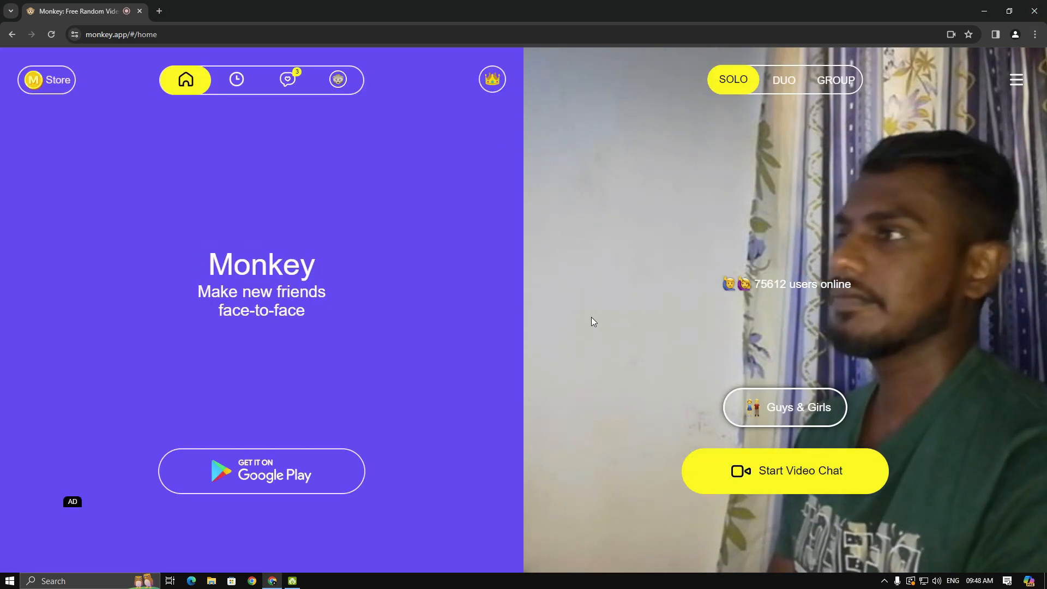